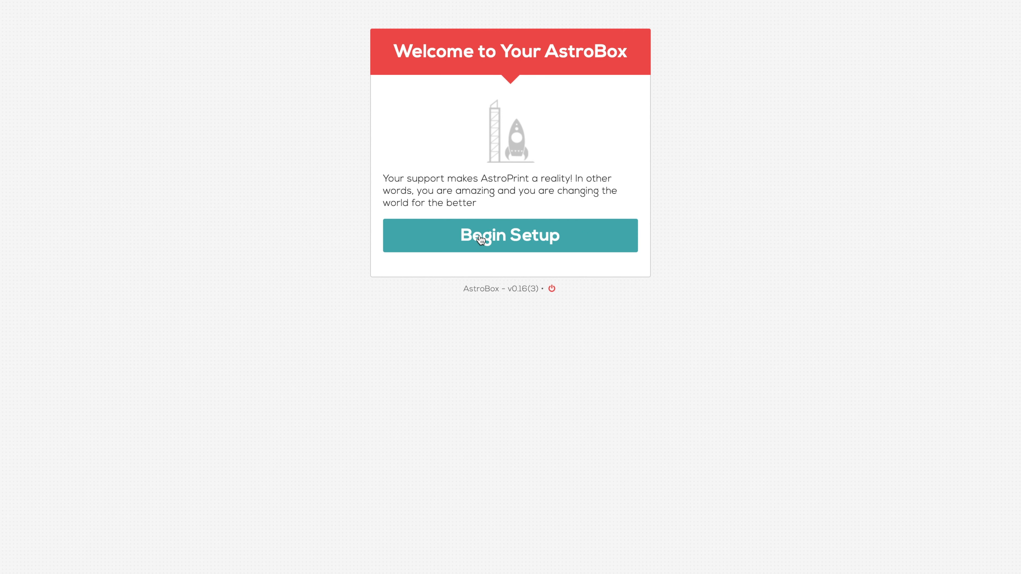
Begin AstroBox setup and name the device astrobox-duplicator9mk2
left_click(510, 235)
type("astrobox-du")
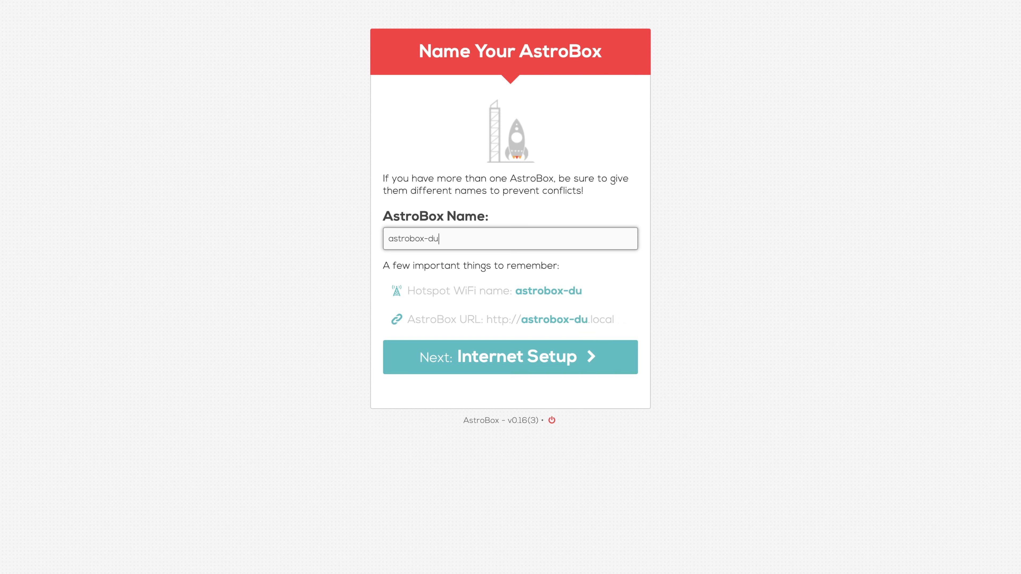
type("plicator")
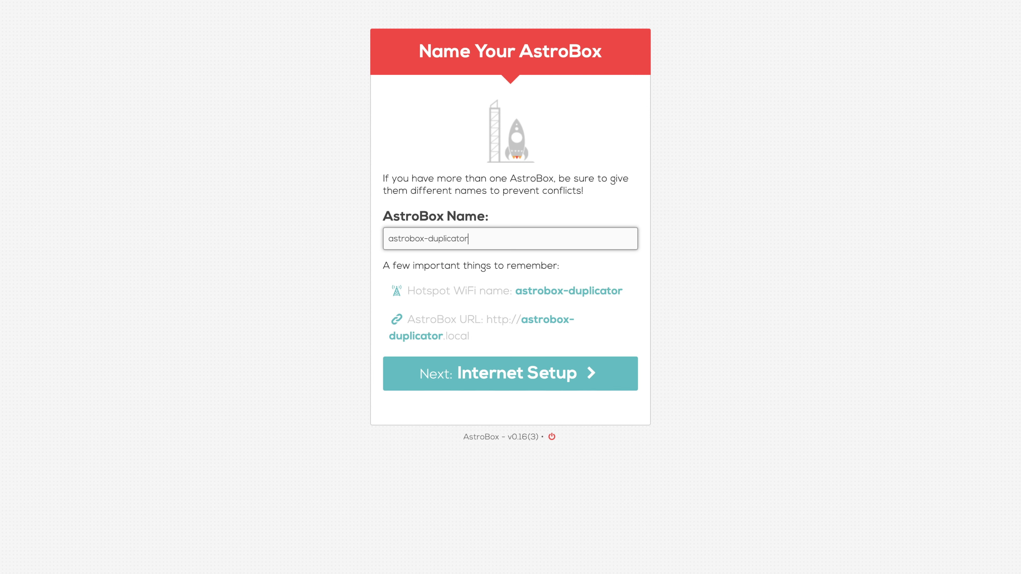
type("9mk")
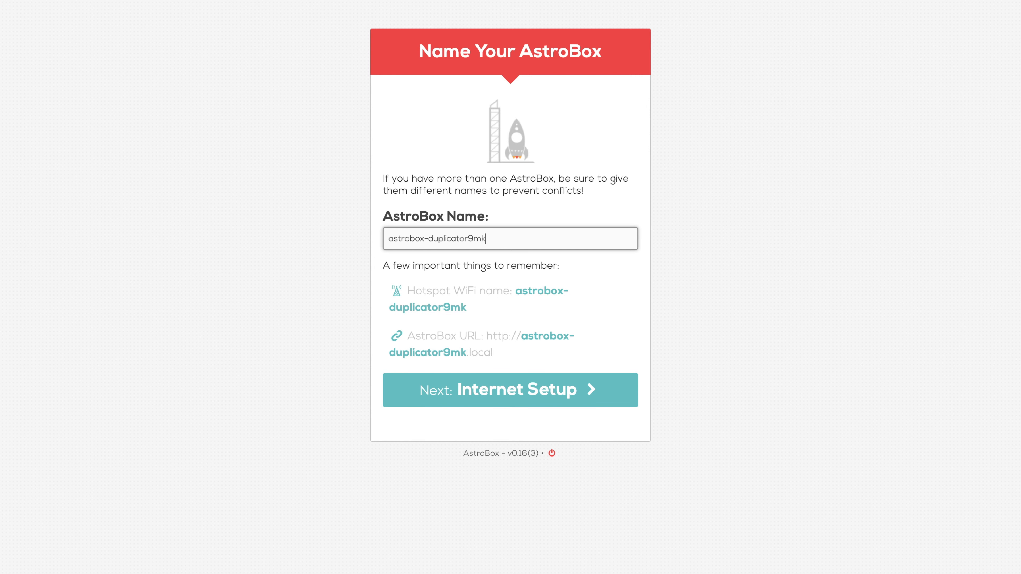
type("2")
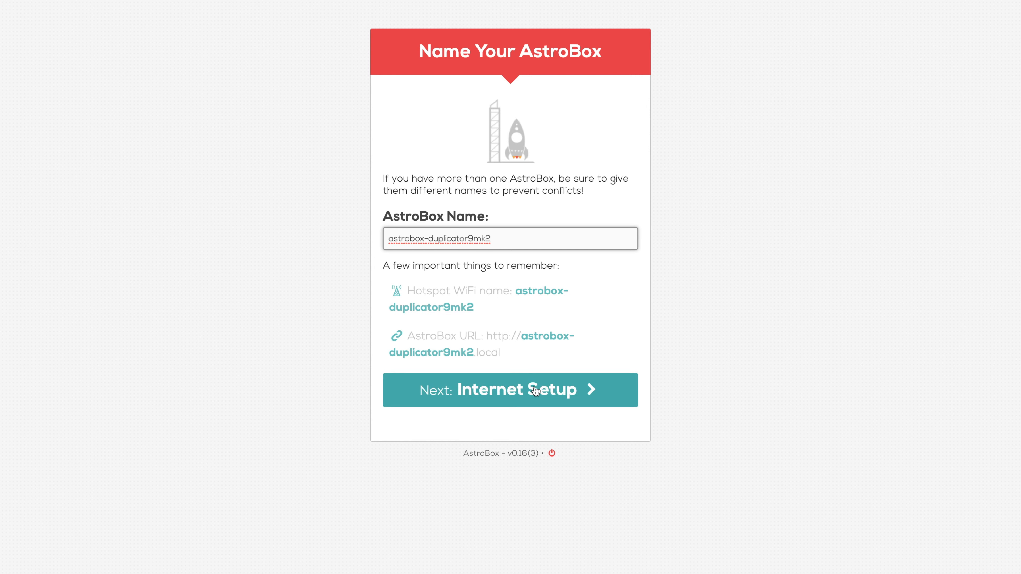
Confirm internet and choose the Wanhao Duplicator 9 300 as the printer, continuing to printer connection
left_click(510, 389)
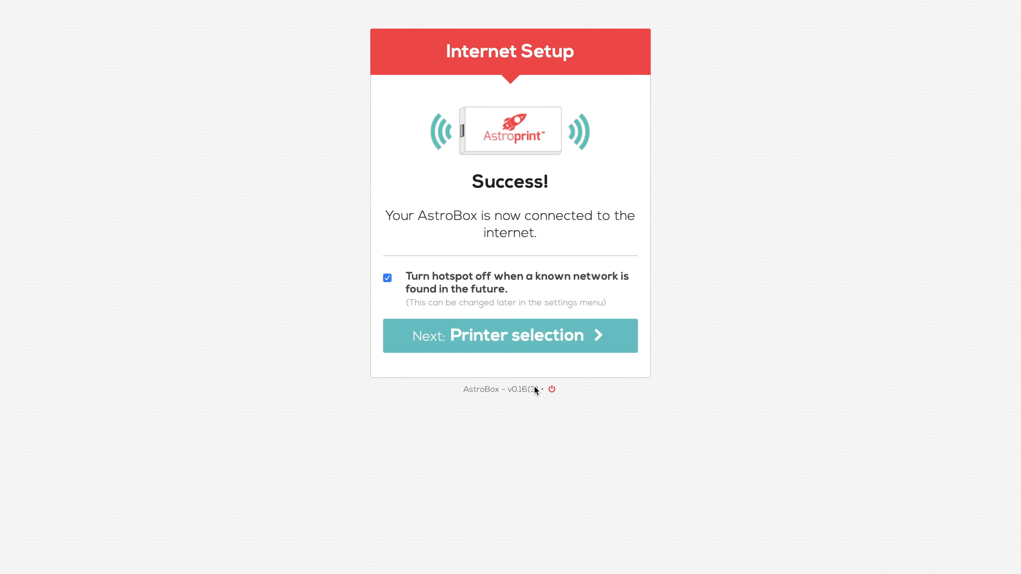
mouse_move(538, 354)
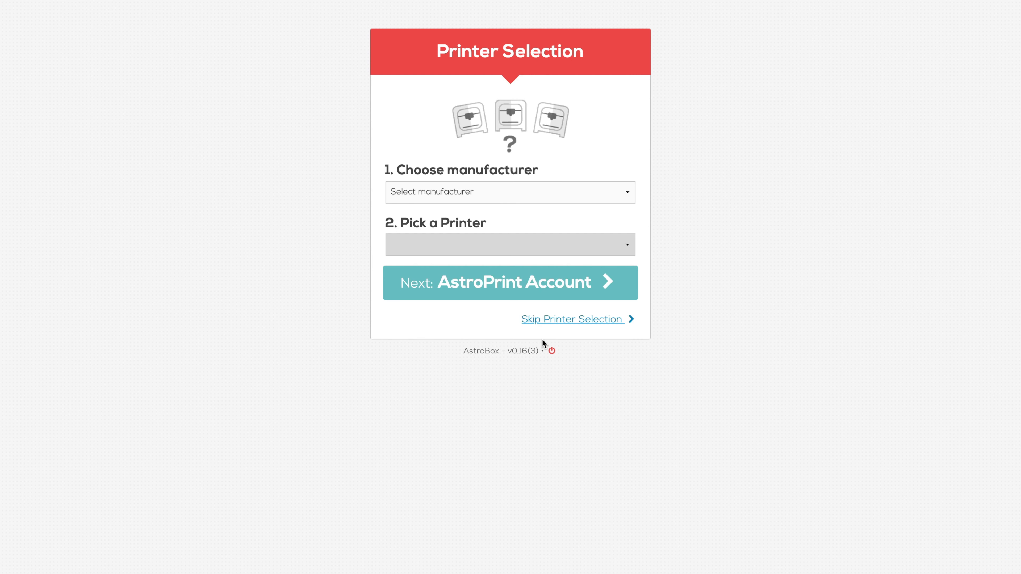
mouse_move(556, 192)
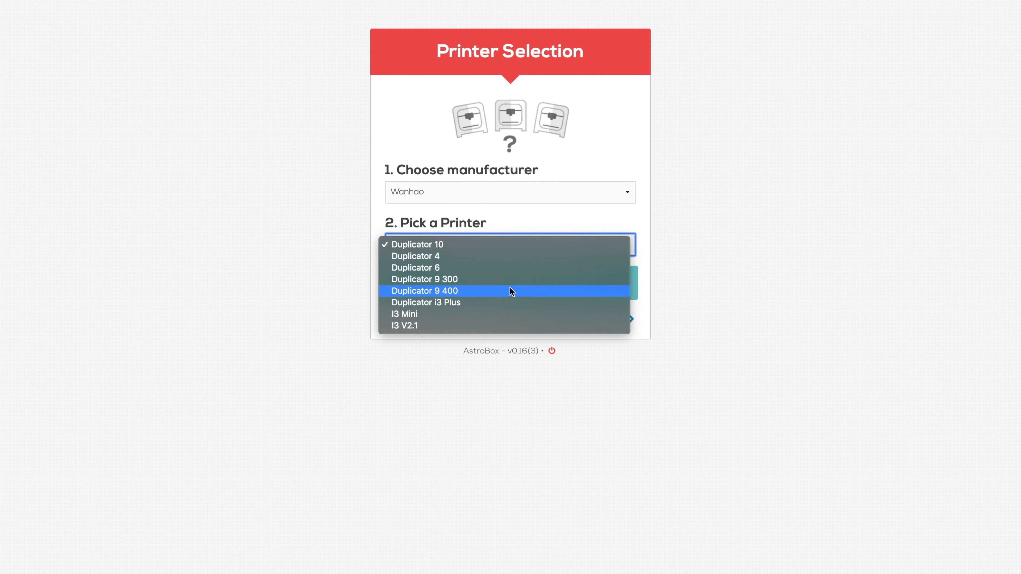
left_click(425, 279)
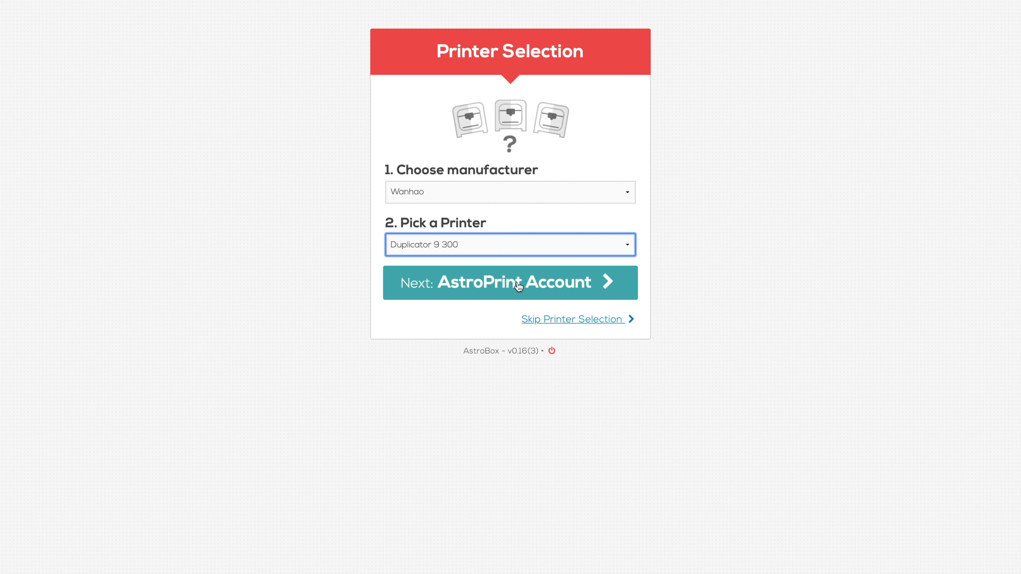
left_click(510, 282)
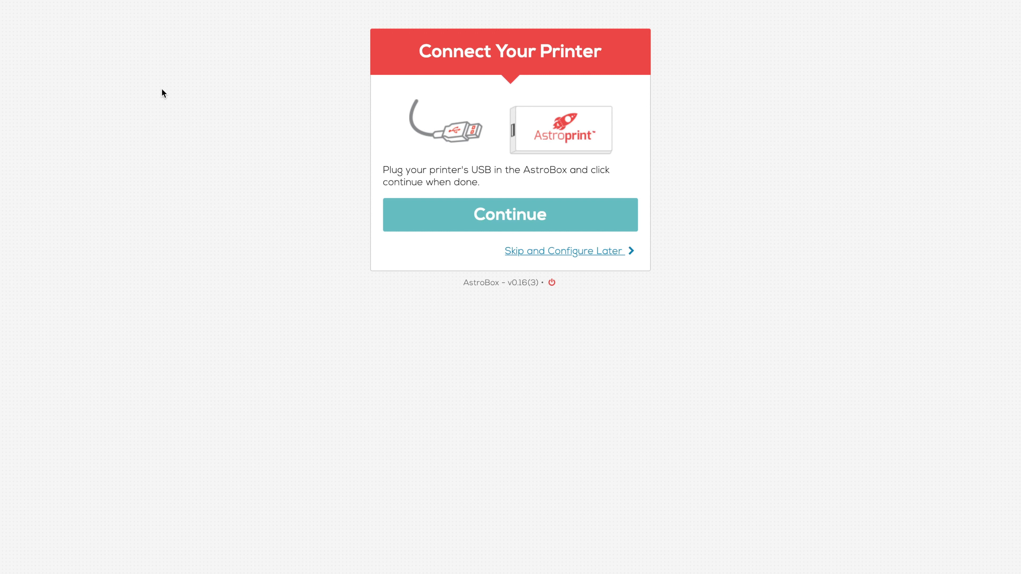
mouse_move(280, 128)
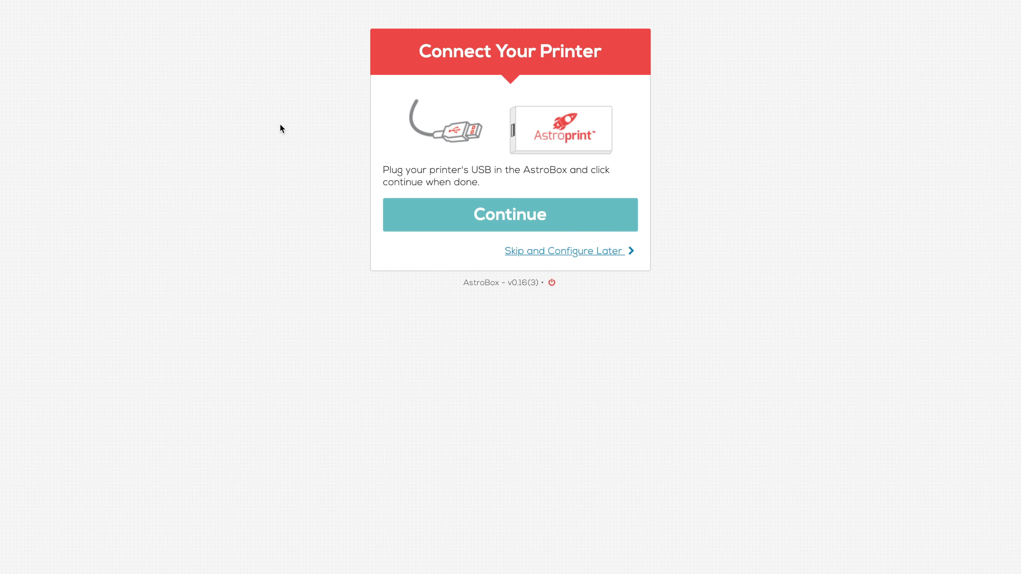
mouse_move(453, 199)
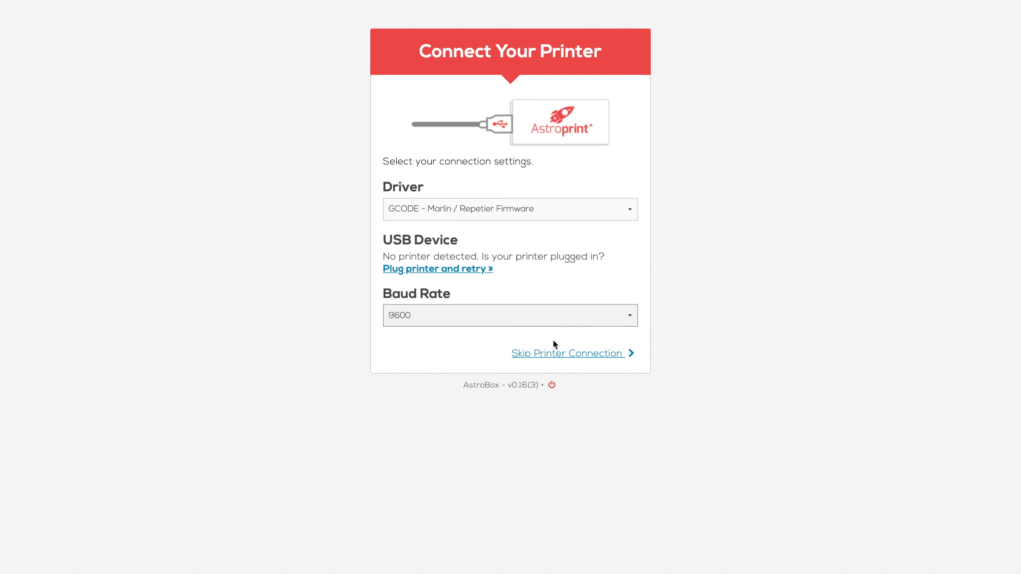
Skip printer connection, finish setup, and view the device name in Settings
left_click(568, 353)
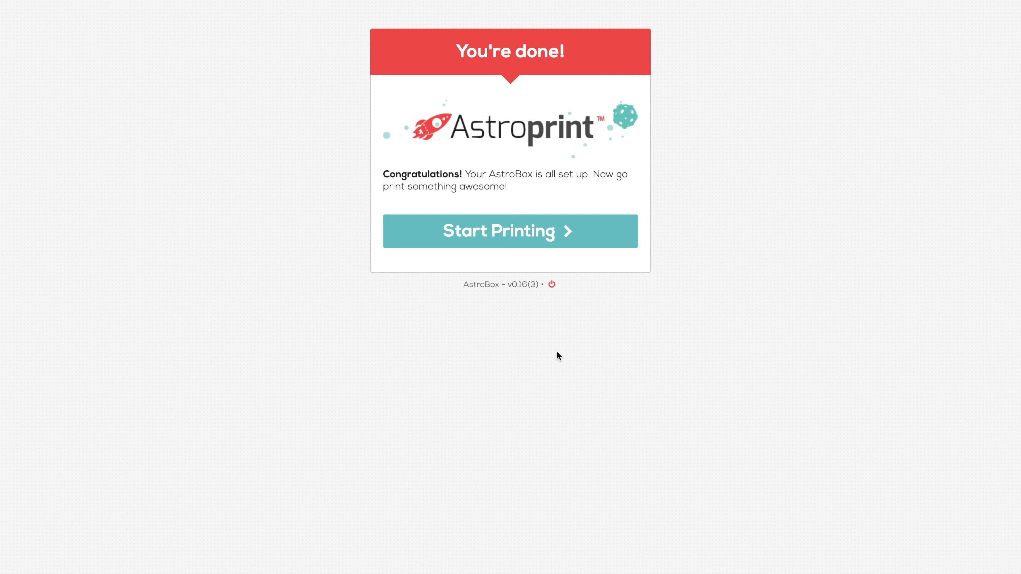
mouse_move(553, 236)
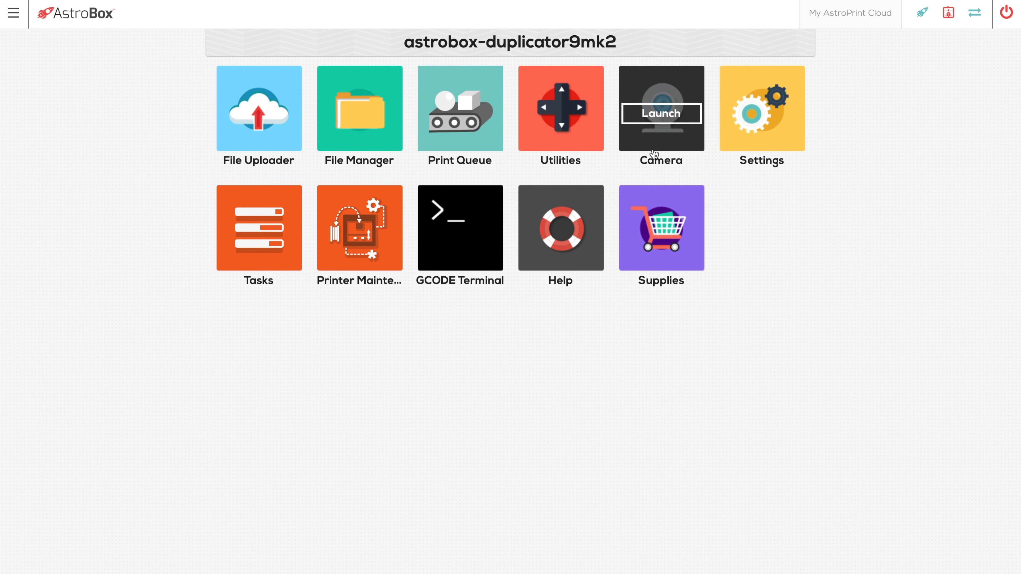
left_click(761, 108)
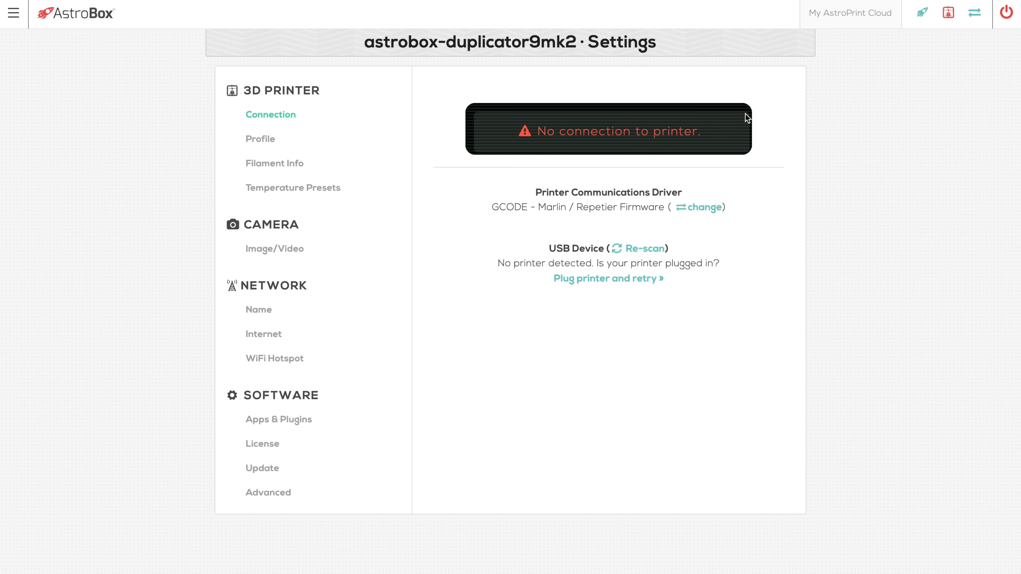
mouse_move(388, 168)
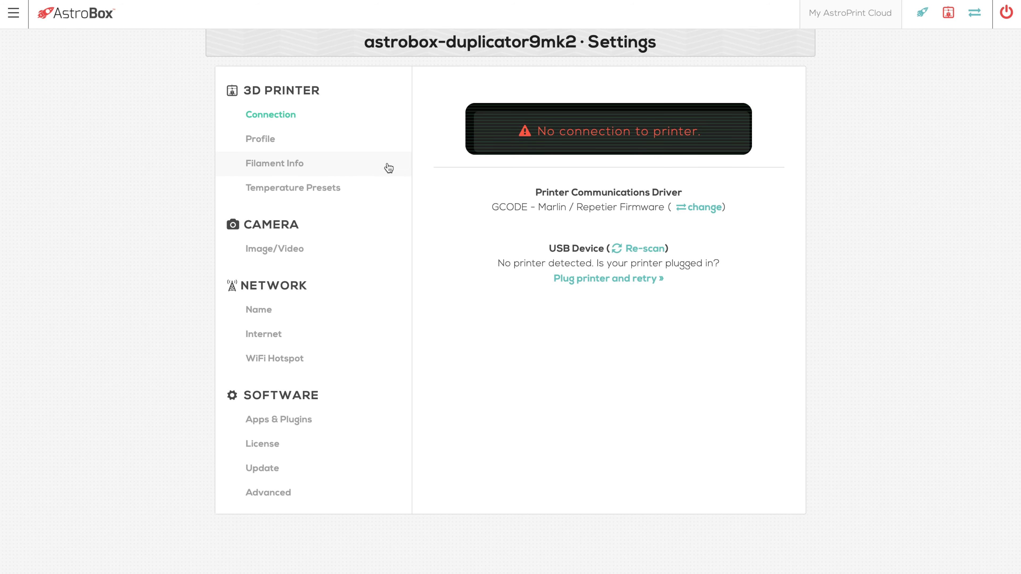
mouse_move(259, 310)
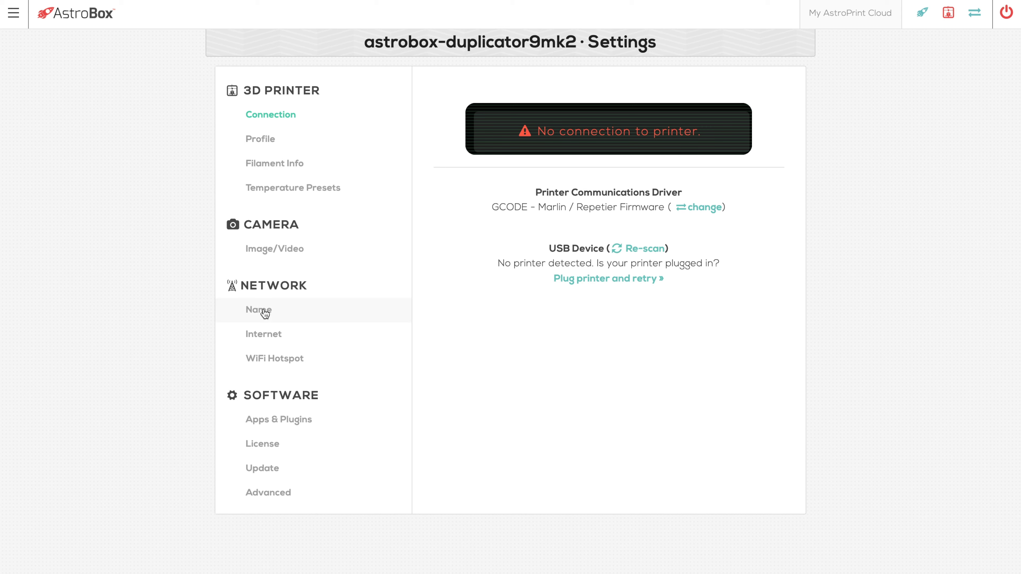
left_click(258, 309)
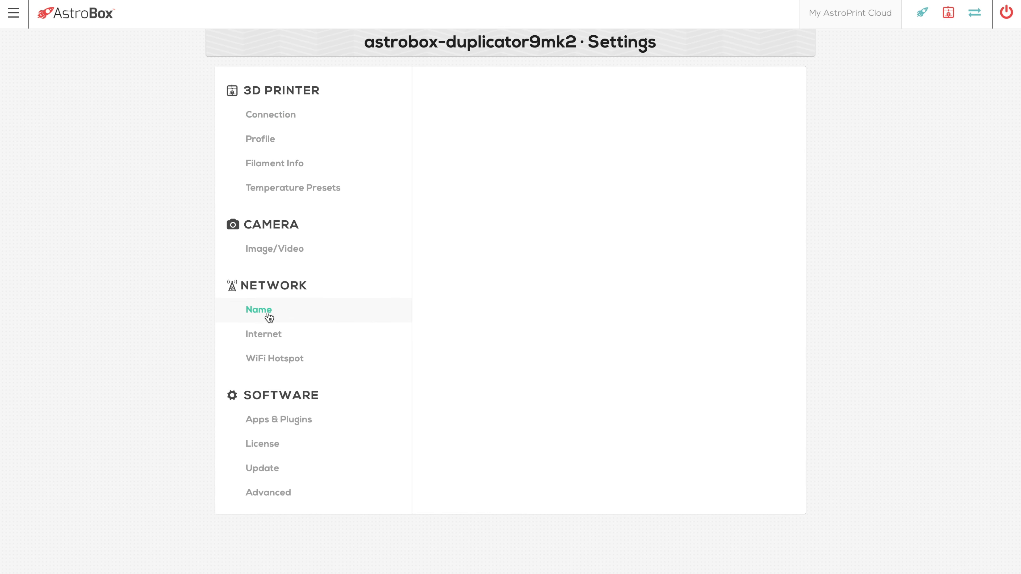
left_click(259, 310)
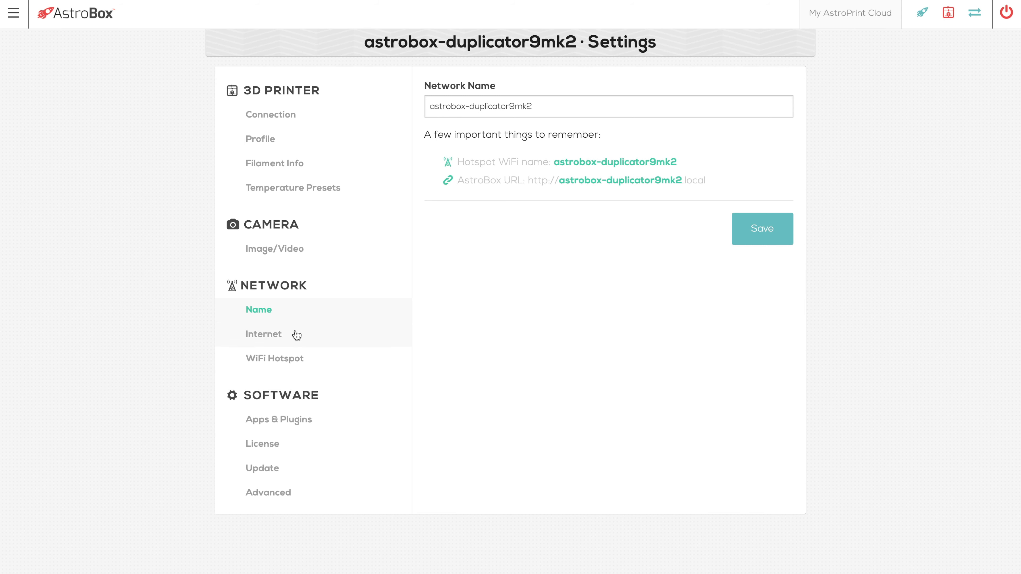
Check internet status, scan WiFi networks, and bring up the printer profile settings
left_click(264, 334)
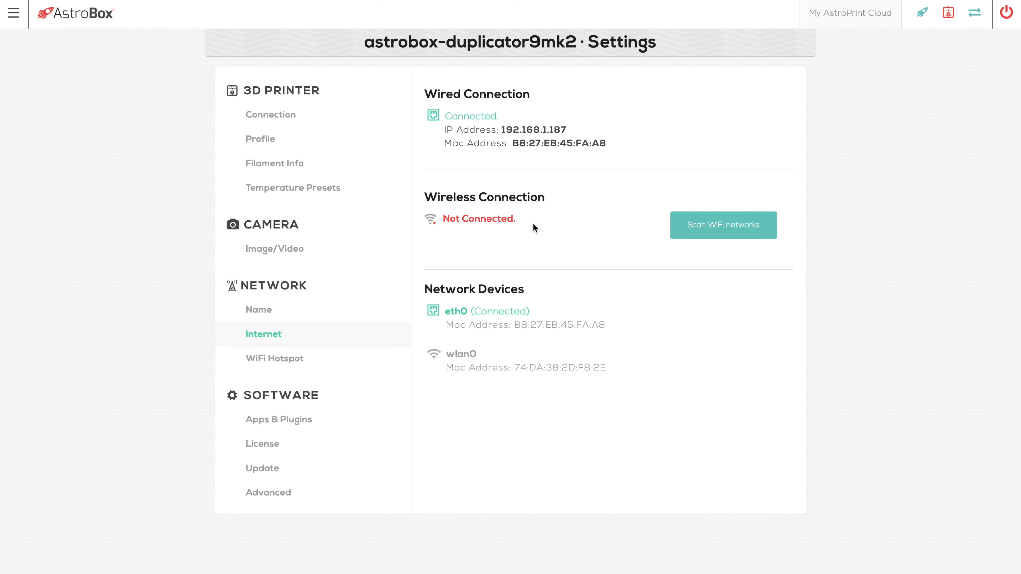
left_click(723, 224)
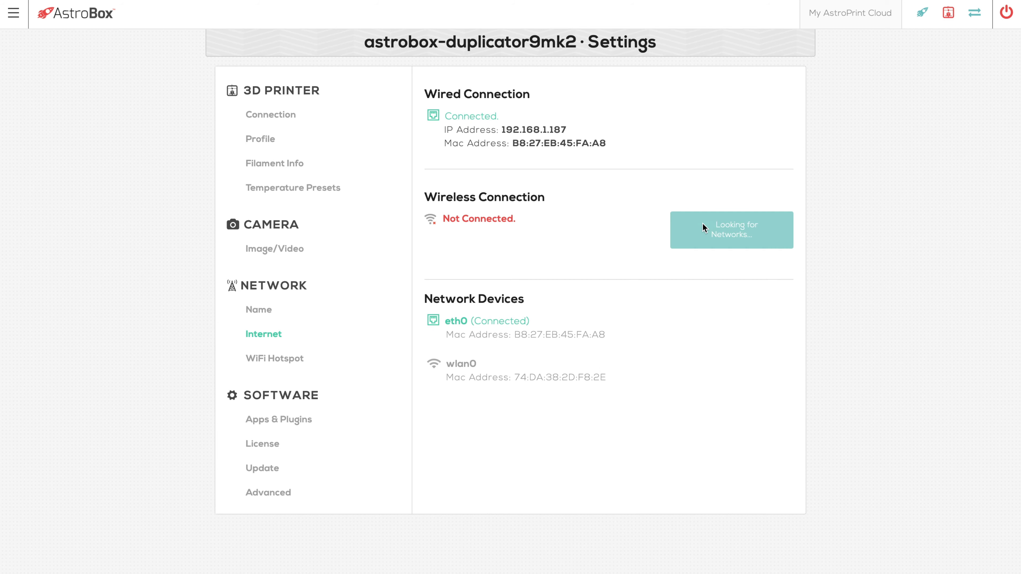
left_click(260, 139)
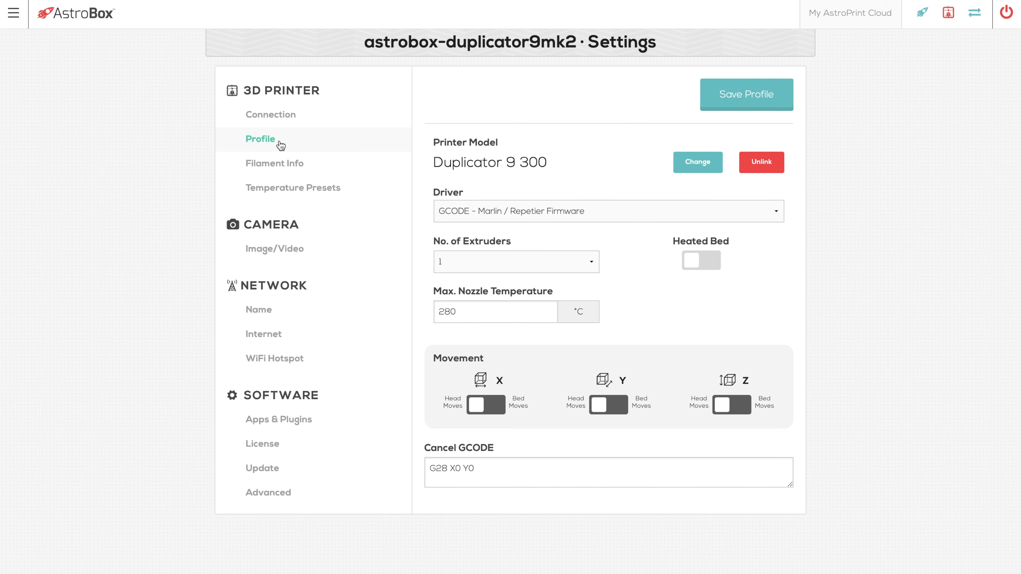
mouse_move(298, 142)
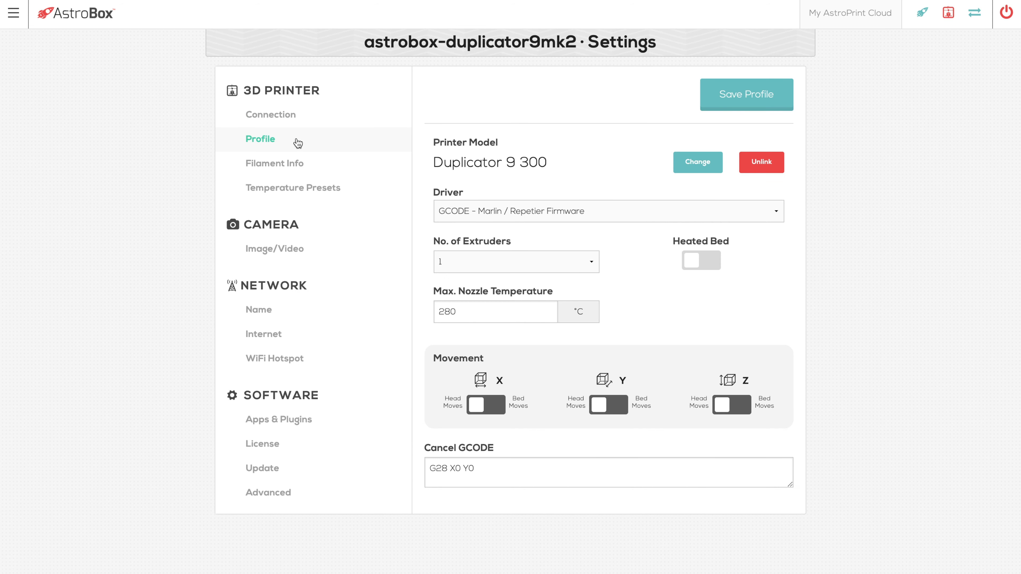
Set Max. Bed Temperature to 100 °C and switch Y movement to Bed Moves
left_click(701, 261)
type("1")
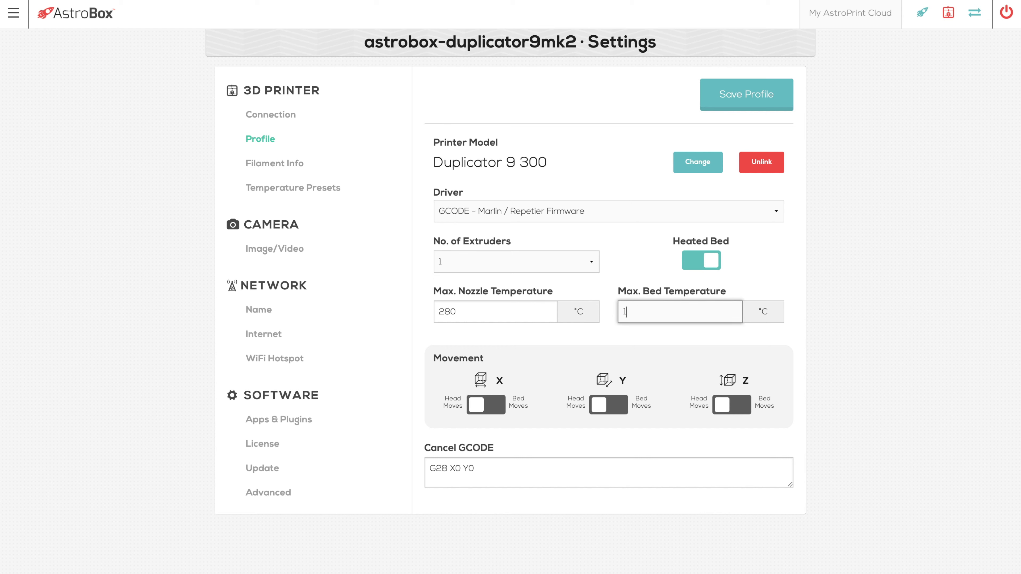
type("00")
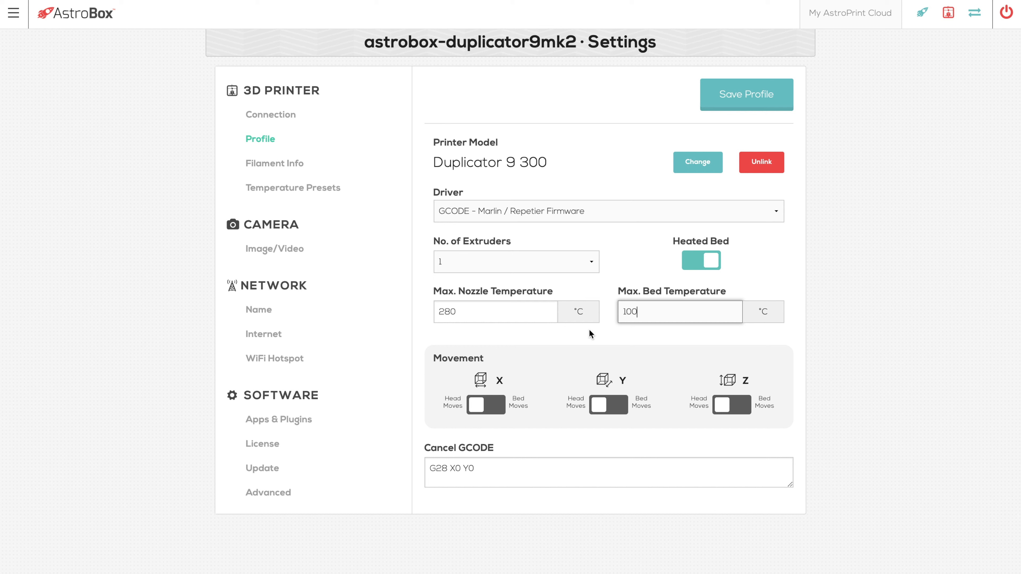
mouse_move(521, 351)
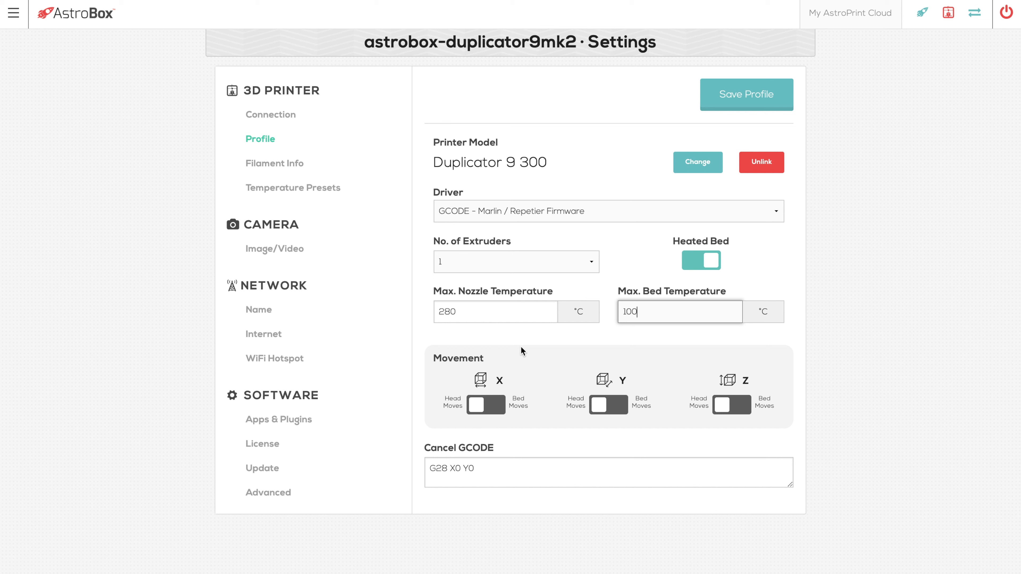
mouse_move(424, 317)
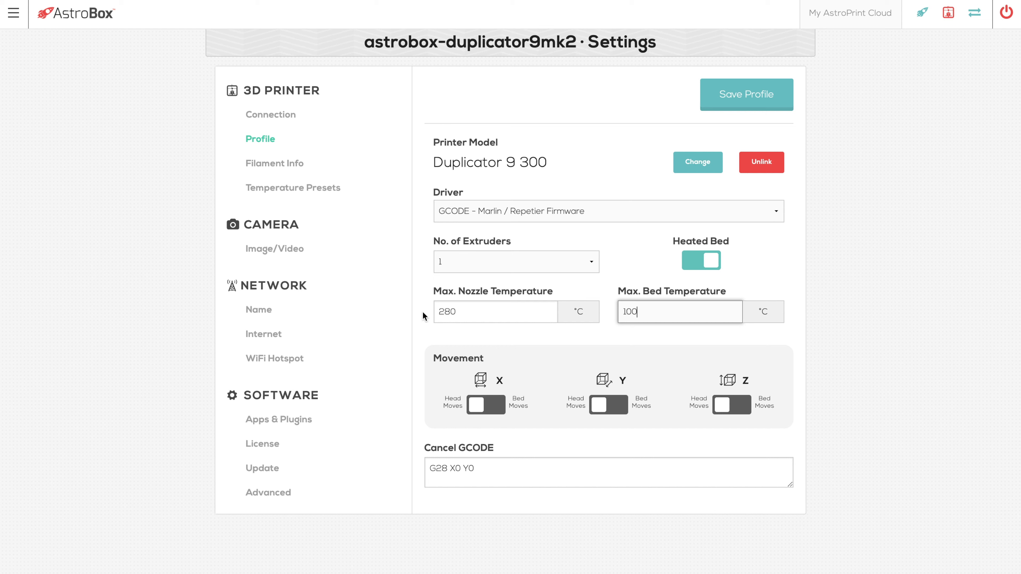
mouse_move(465, 328)
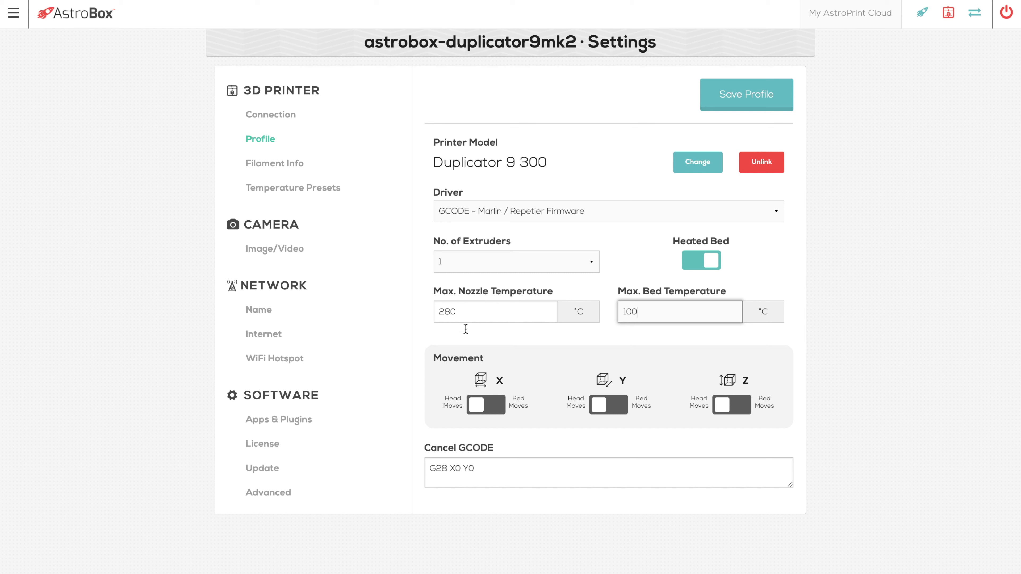
mouse_move(617, 409)
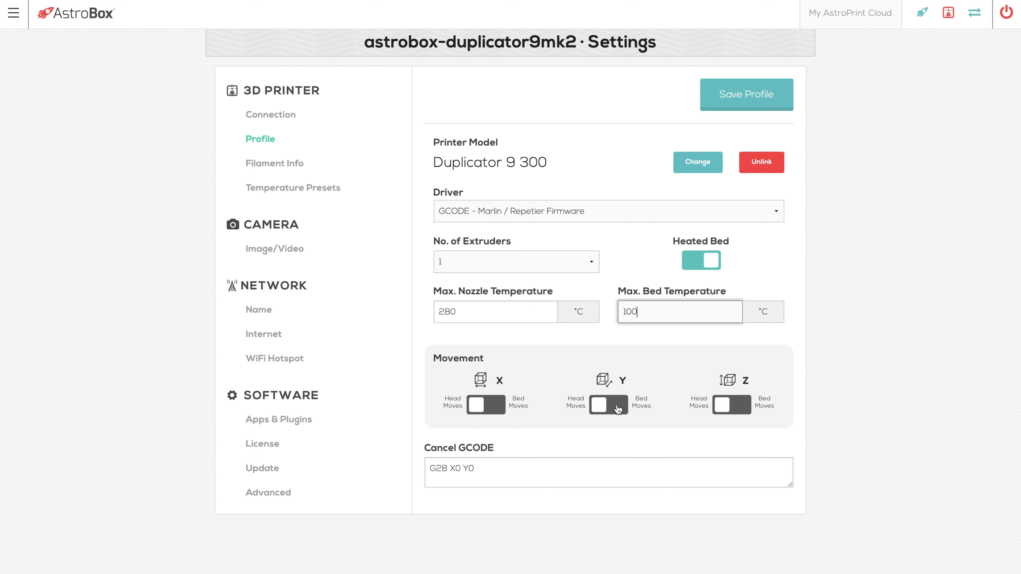
left_click(485, 405)
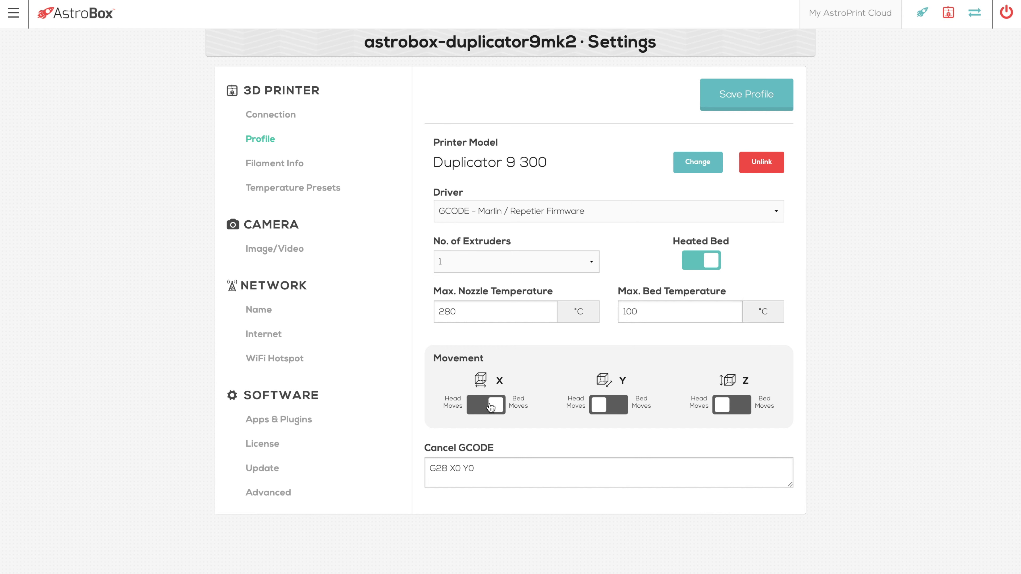
left_click(485, 404)
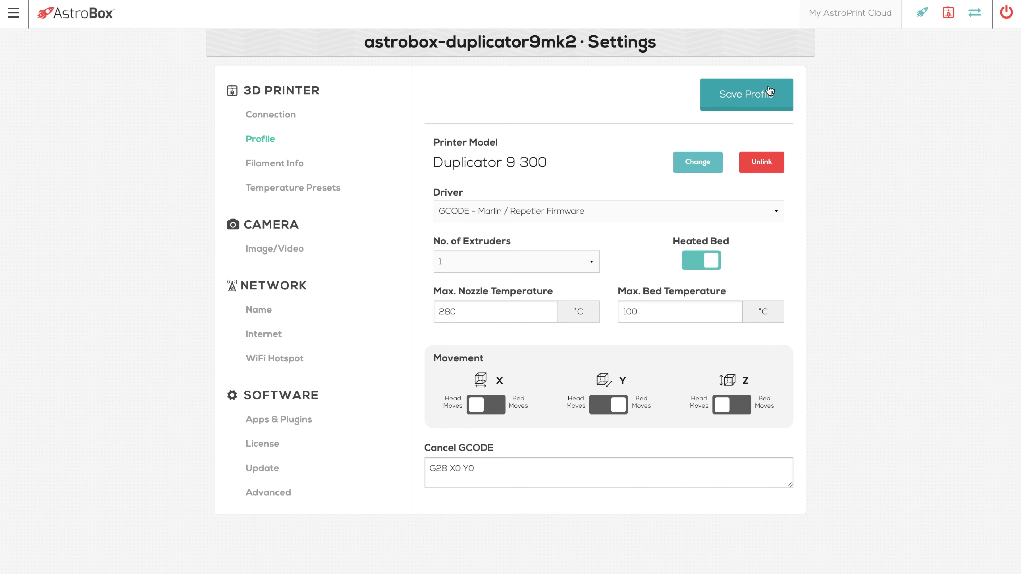
Save the Duplicator 9 300 profile and return to the home dashboard
left_click(746, 95)
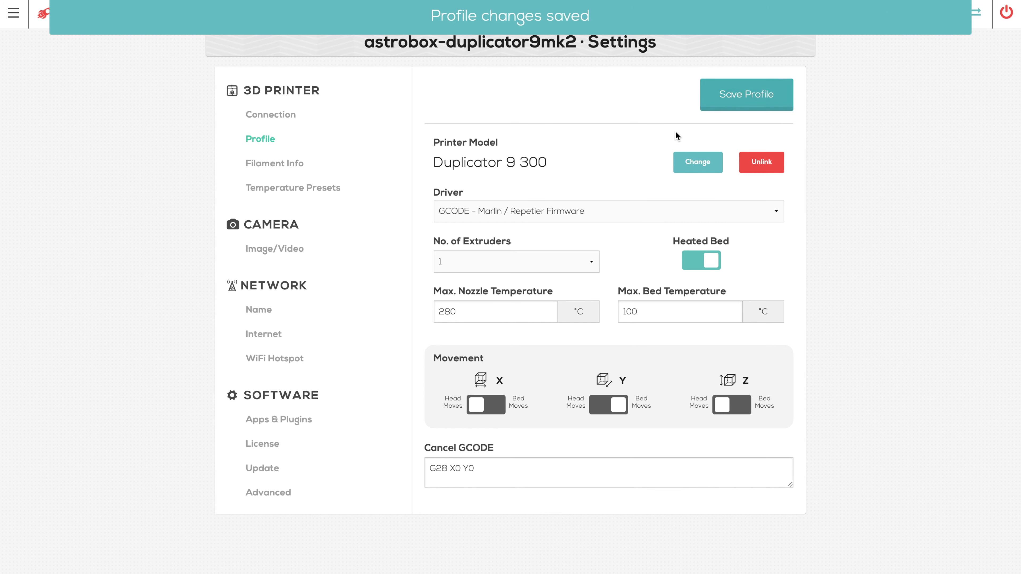
left_click(274, 249)
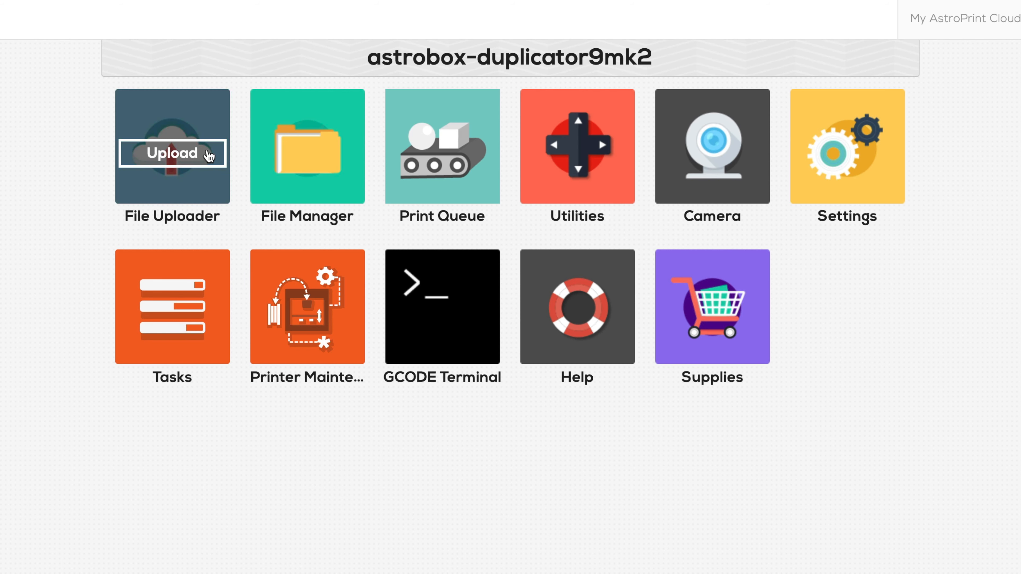
Cancel the upload file picker and launch the File Manager
left_click(171, 153)
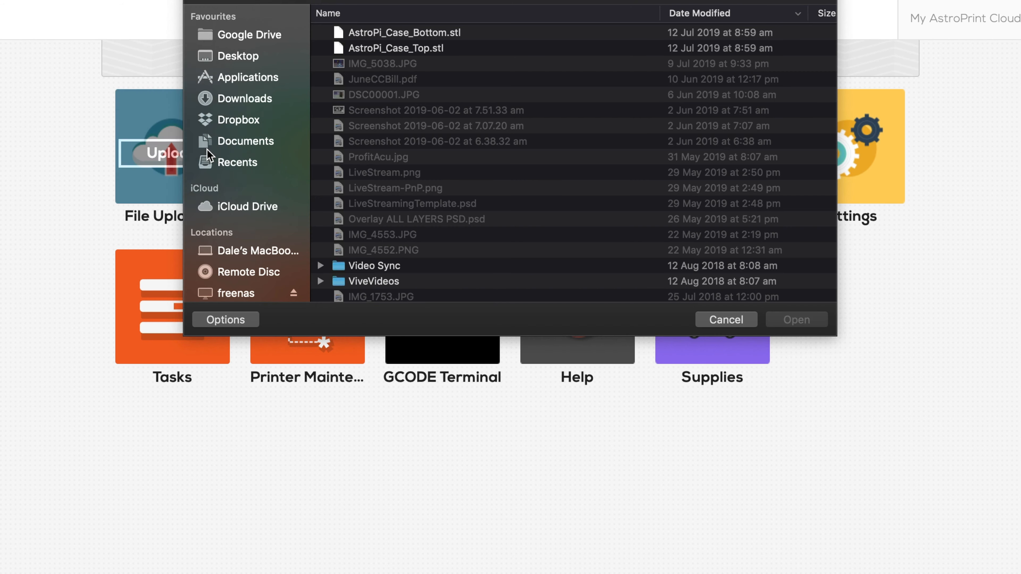
mouse_move(645, 167)
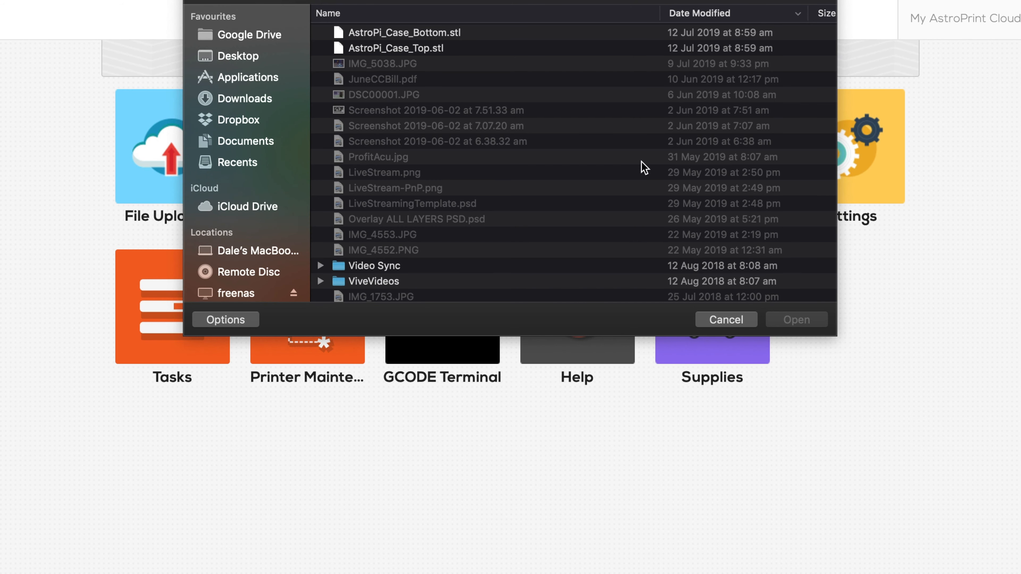
mouse_move(494, 70)
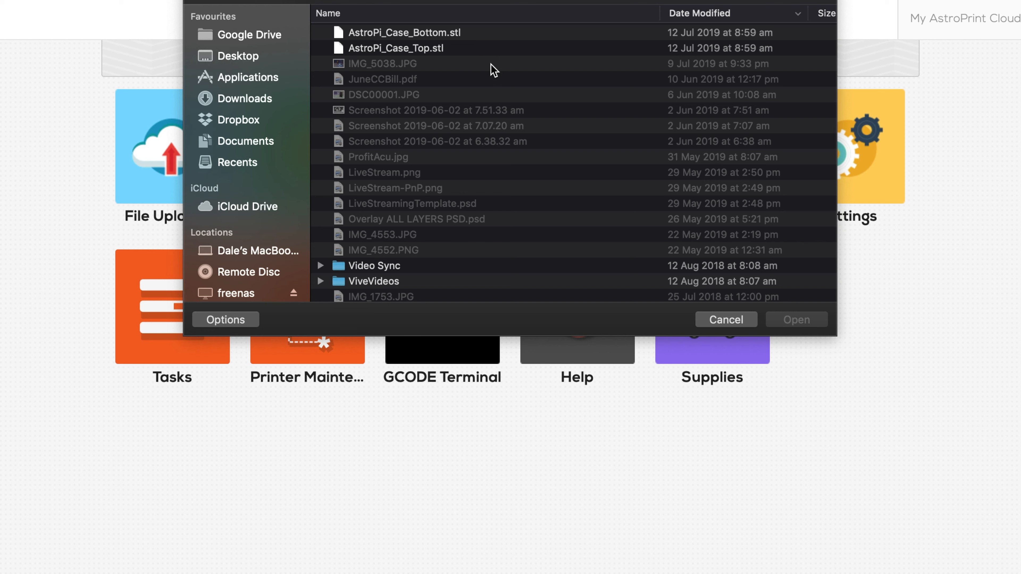
left_click(725, 319)
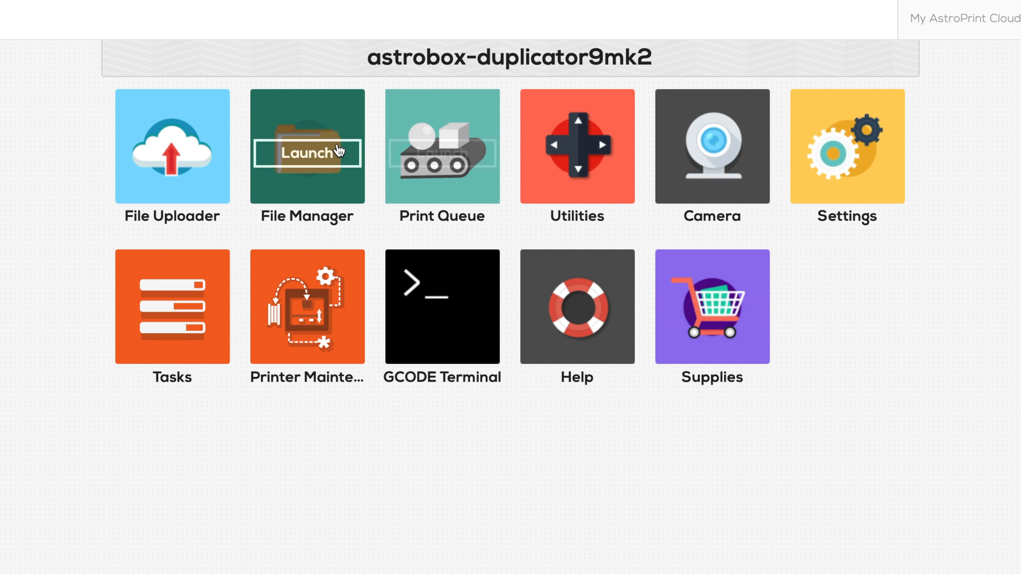
left_click(307, 154)
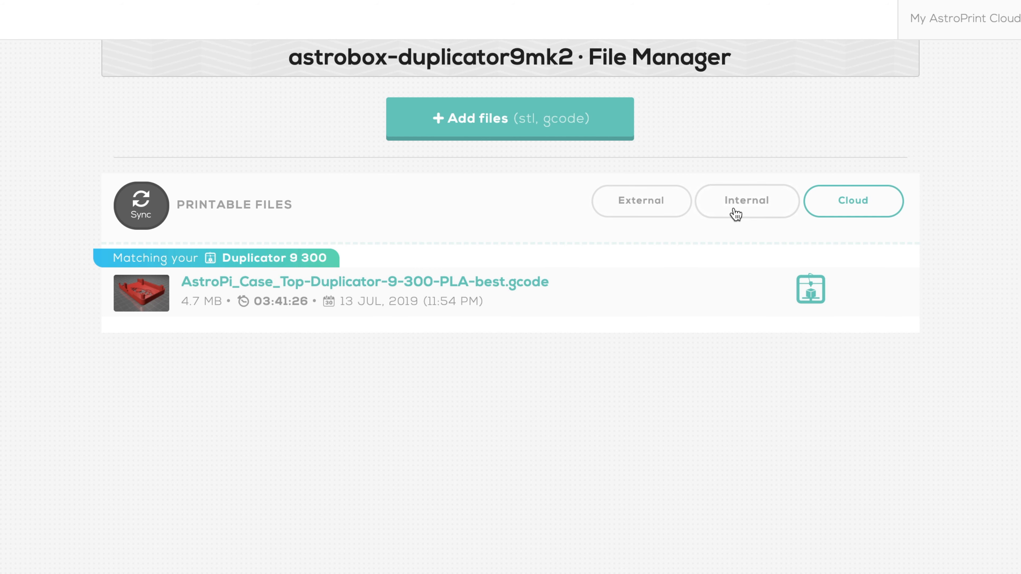
List the internally stored gcode files, including the case-top for the Duplicator 9 300
left_click(747, 201)
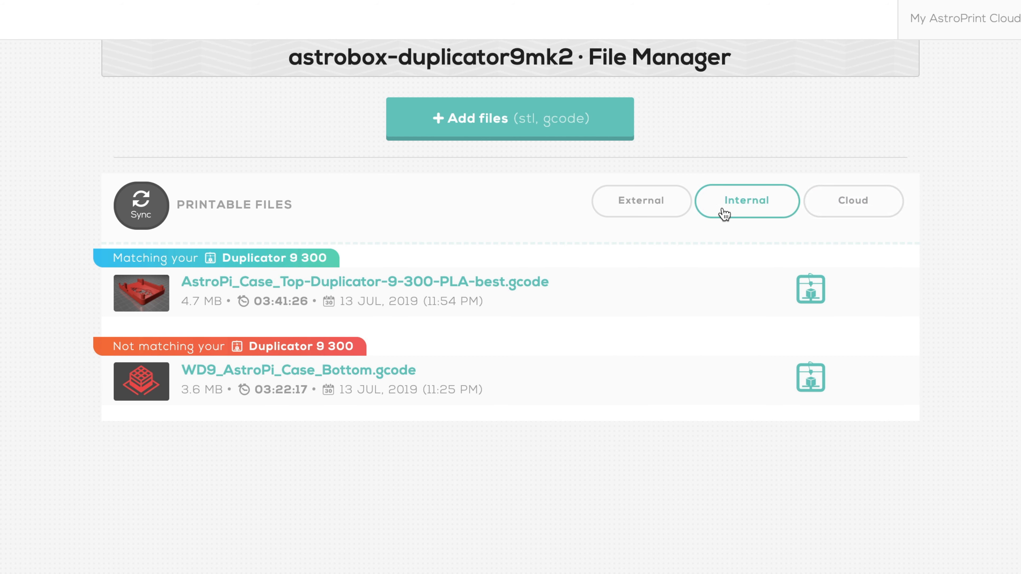
left_click(641, 200)
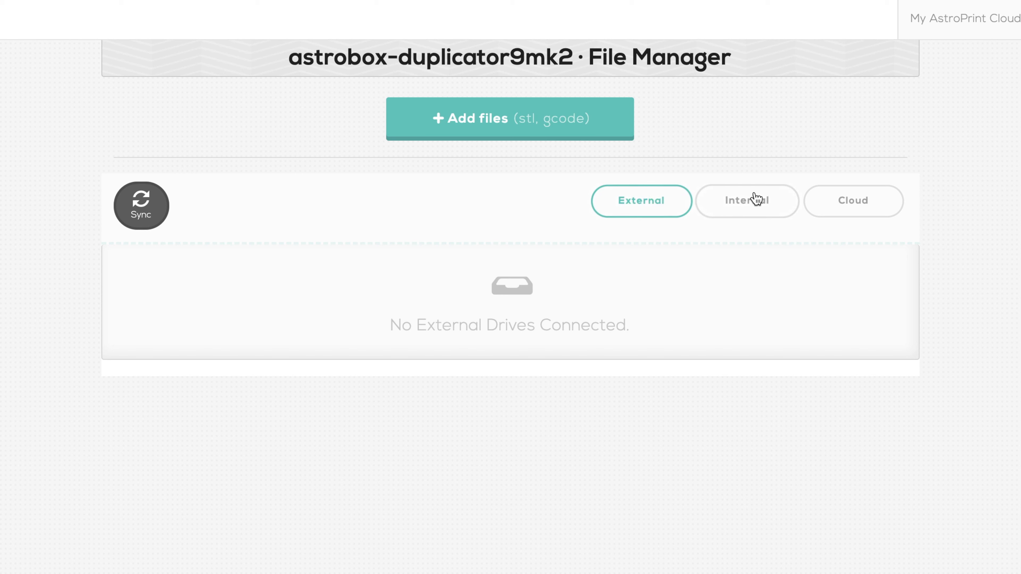
left_click(746, 200)
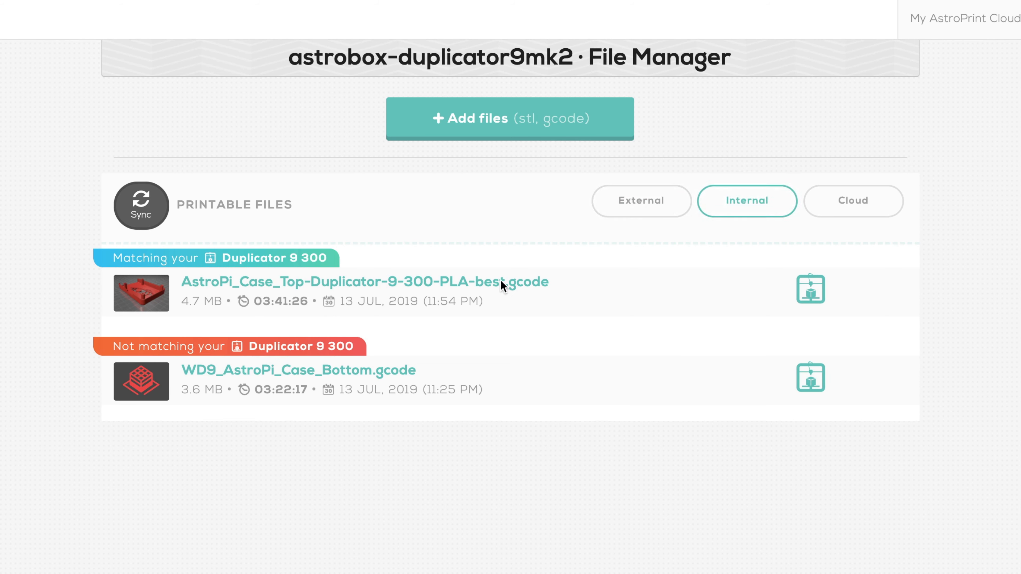
mouse_move(754, 281)
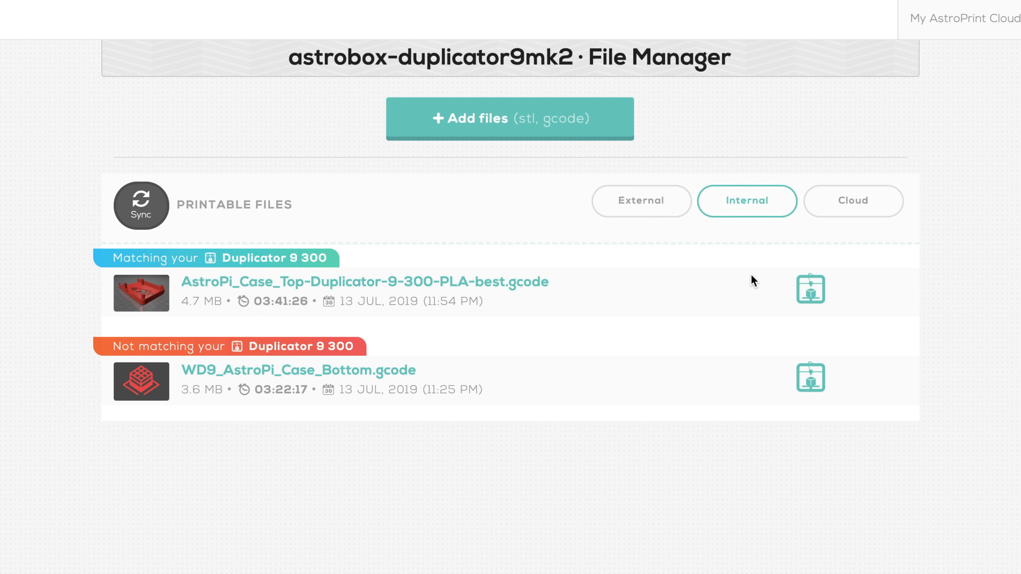
Print AstroPi_Case_Top-Duplicator-9-300-PLA-best.gcode and set the bed to the PLA preset
left_click(810, 290)
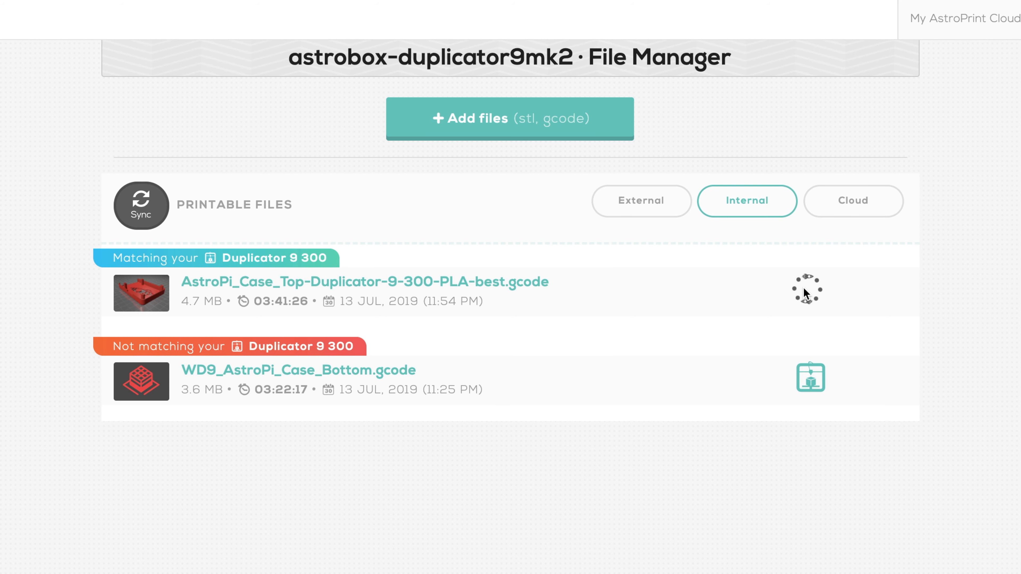
left_click(810, 289)
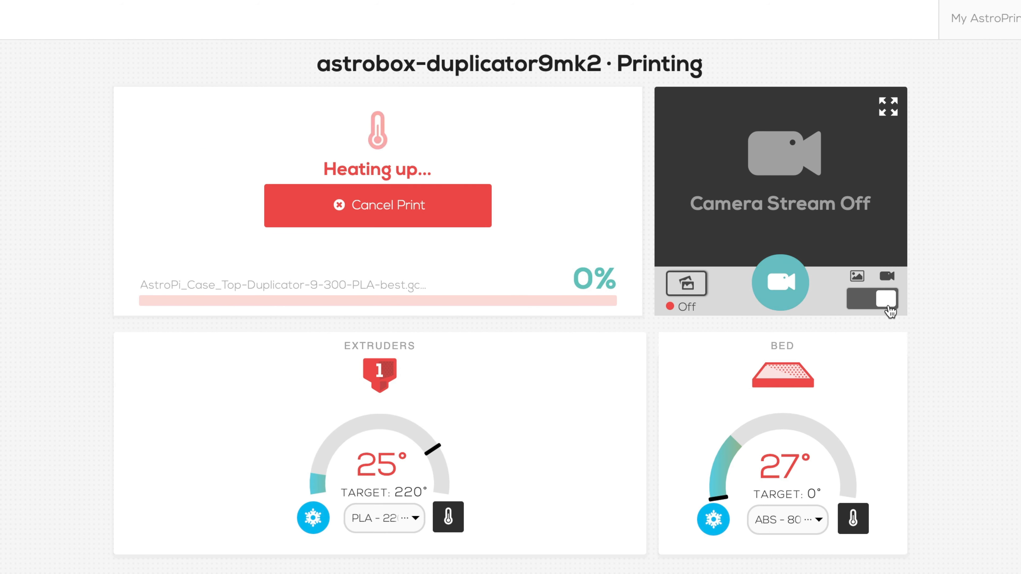
left_click(885, 298)
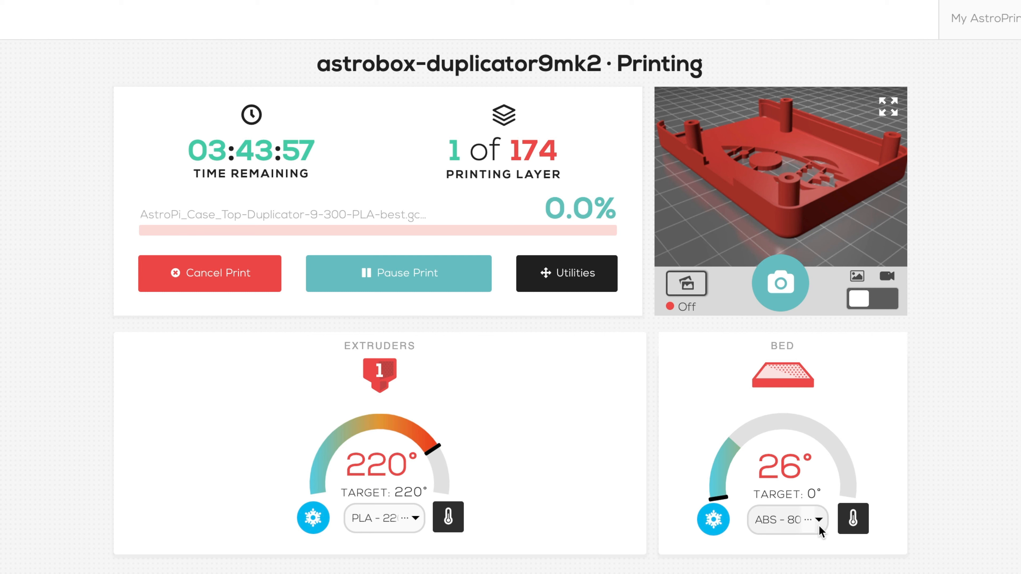
left_click(786, 519)
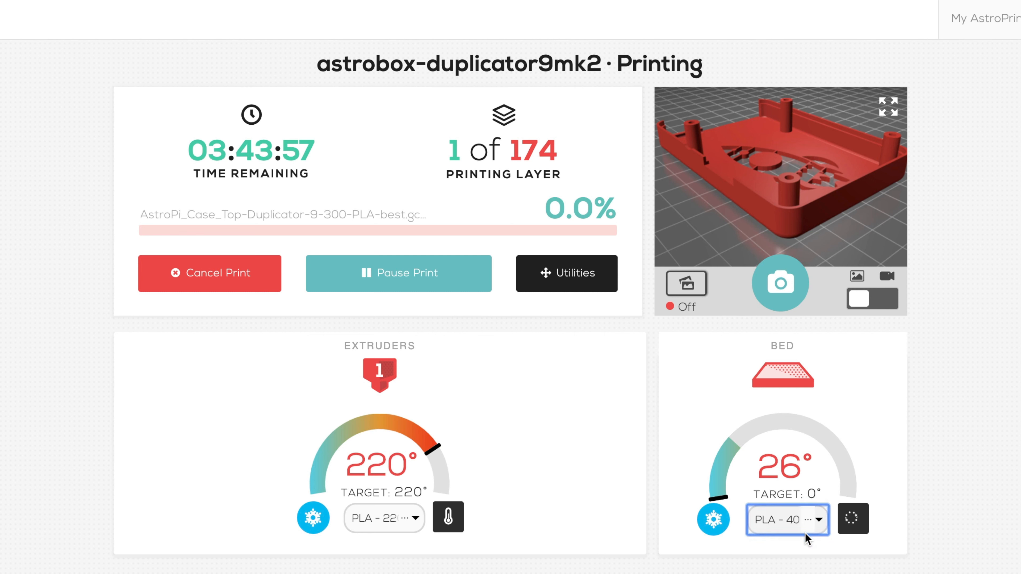